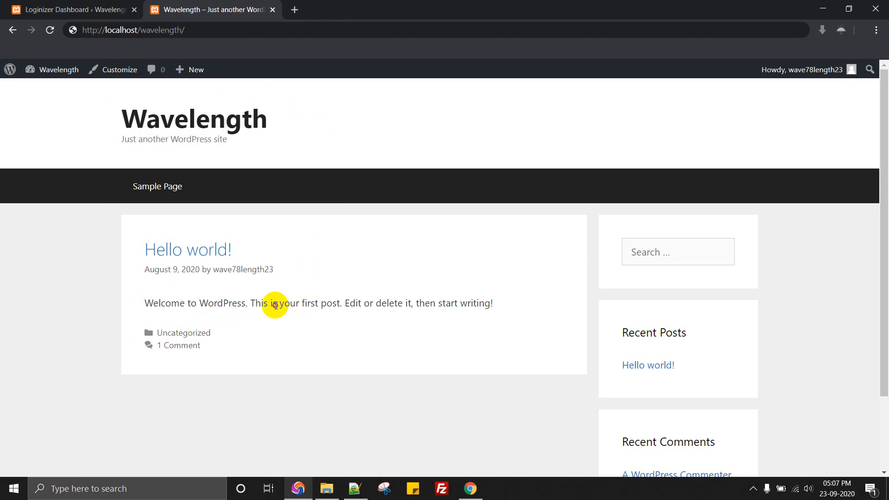
- Reload the Wavelength front page showing the default Hello world post
{"action": "triple_click", "coordinate": [317, 303]}
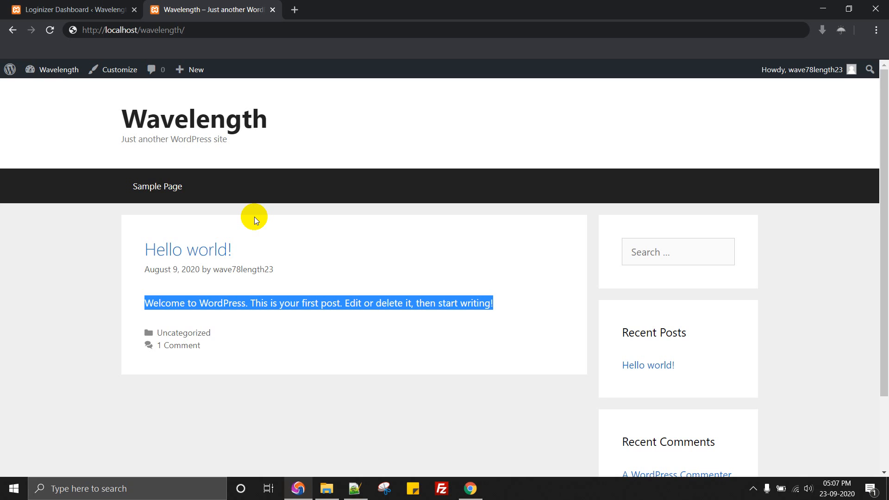
{"action": "mouse_move", "coordinate": [189, 70]}
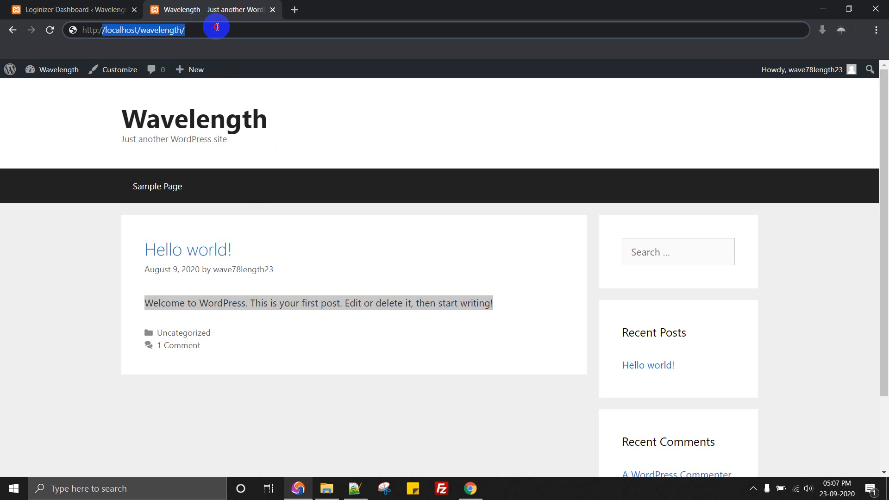
{"action": "mouse_move", "coordinate": [99, 30]}
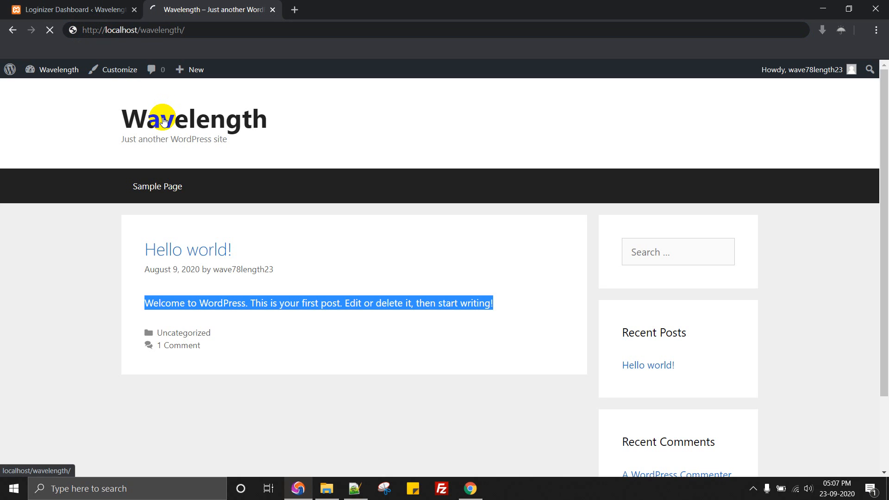
{"action": "left_click", "coordinate": [133, 30]}
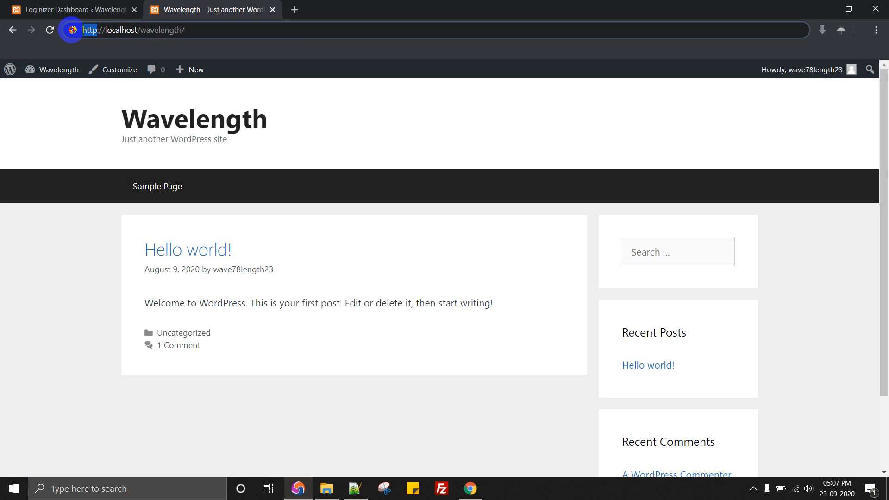
{"action": "mouse_move", "coordinate": [157, 186]}
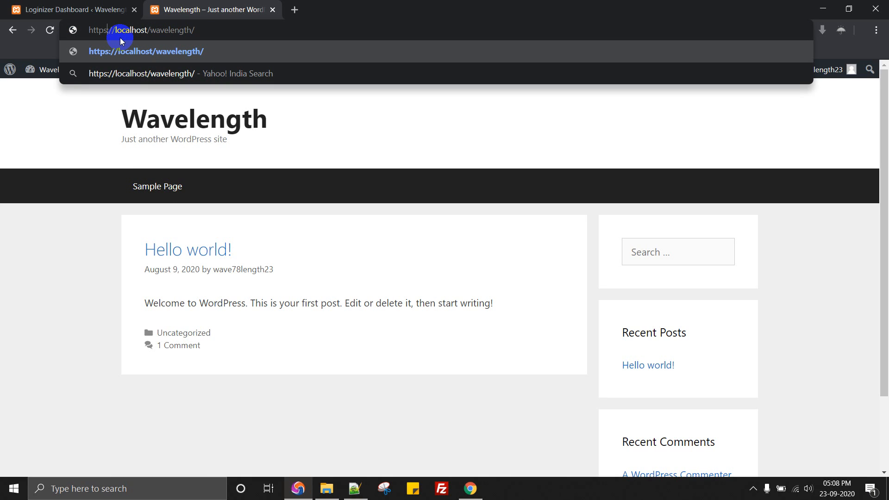
- Load the site over https and proceed to localhost past the privacy warning
{"action": "key", "text": "Enter"}
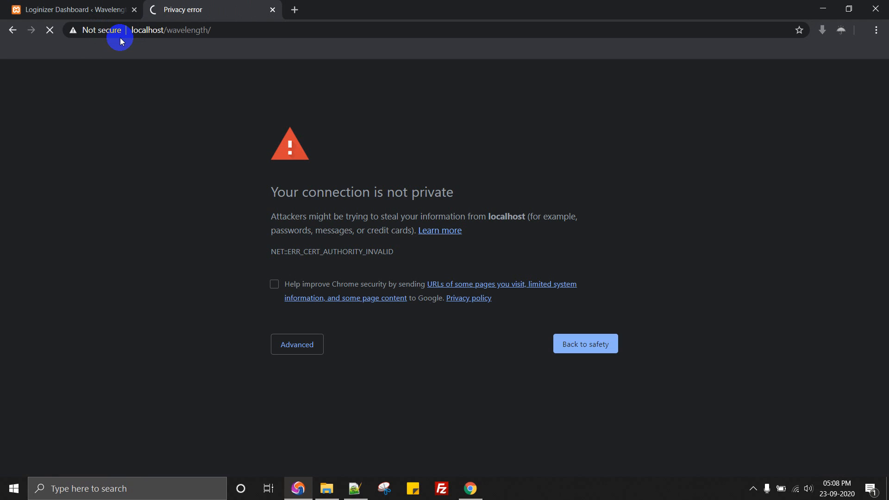
{"action": "left_click", "coordinate": [296, 344]}
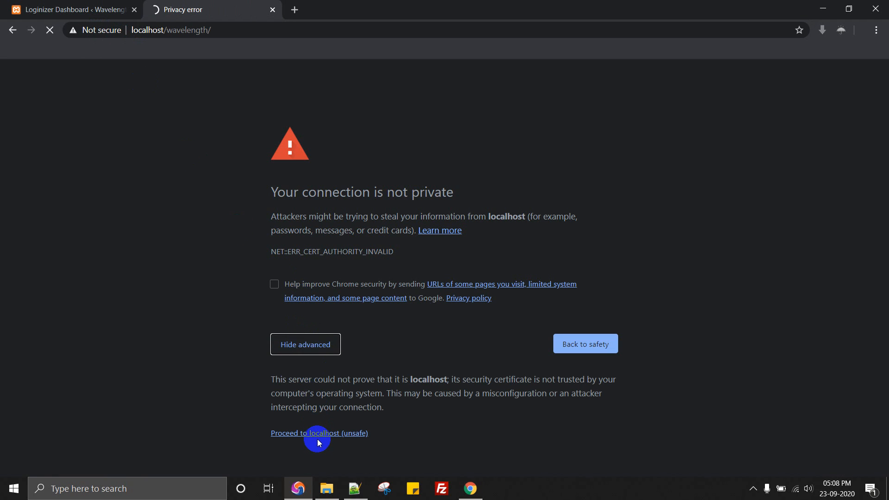
{"action": "left_click", "coordinate": [319, 433]}
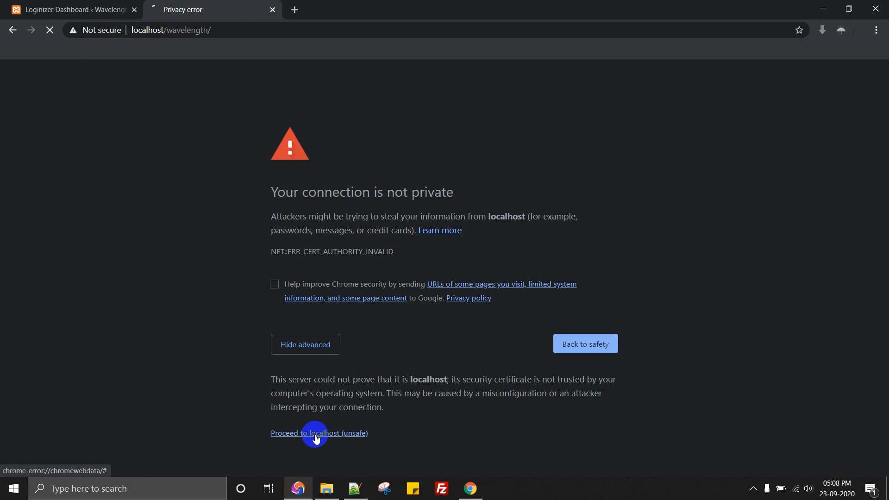
{"action": "left_click", "coordinate": [319, 433]}
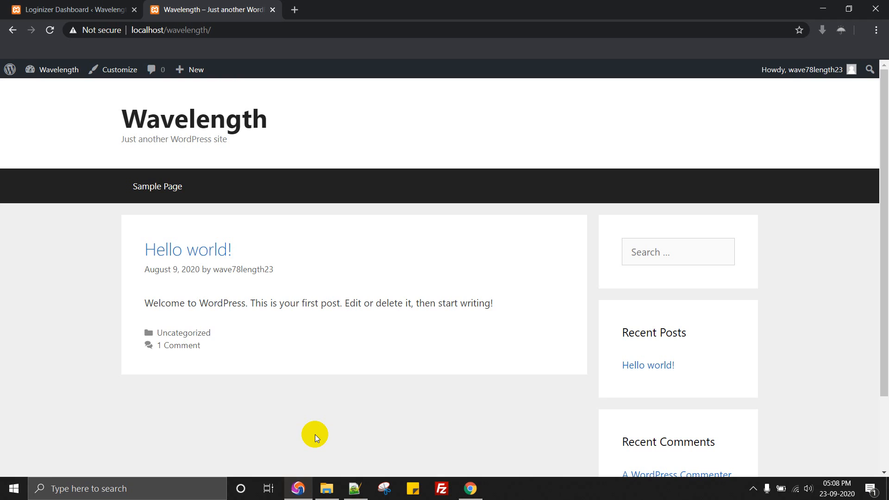
{"action": "left_click", "coordinate": [168, 29]}
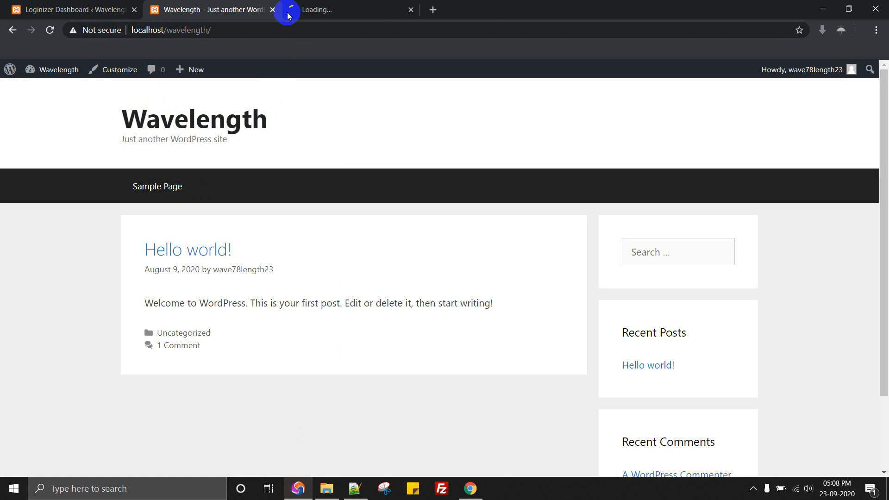
{"action": "left_click", "coordinate": [136, 30]}
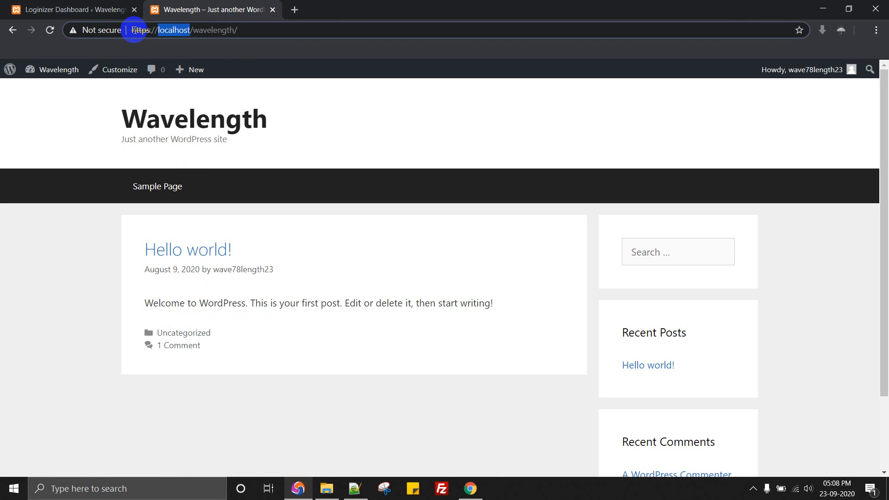
{"action": "left_click", "coordinate": [139, 30]}
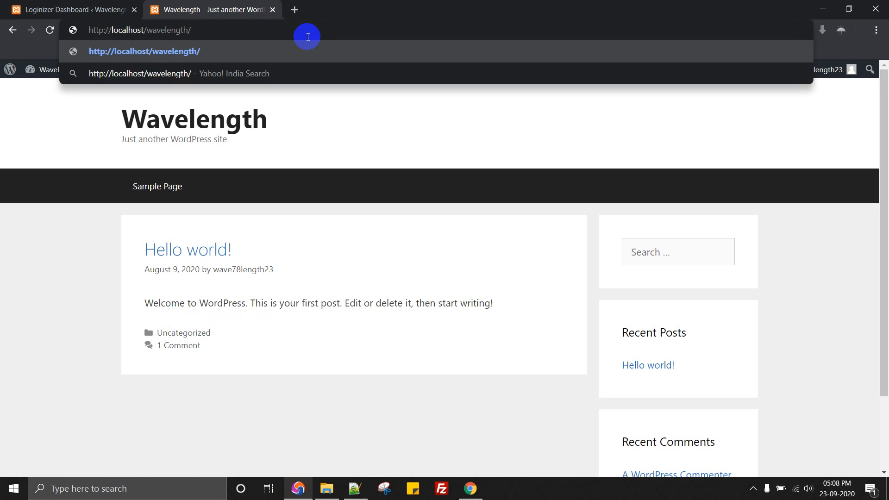
{"action": "key", "text": "Enter"}
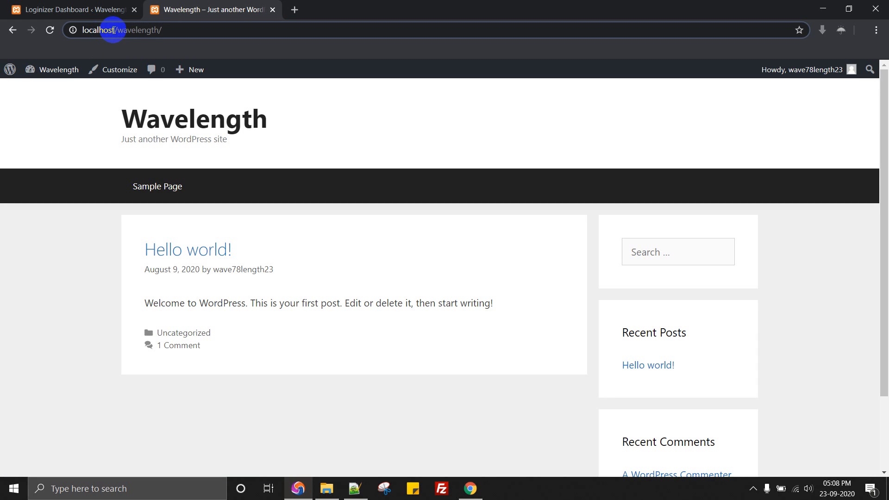
{"action": "left_click", "coordinate": [72, 30]}
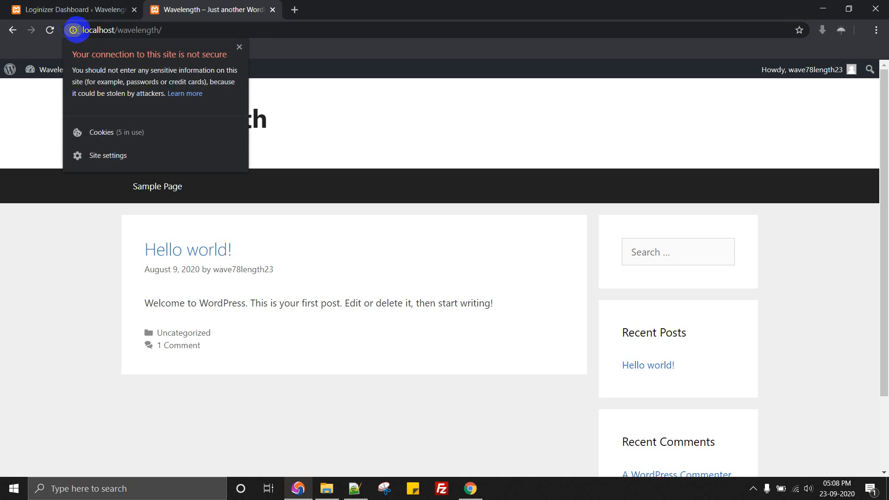
{"action": "left_click", "coordinate": [293, 9]}
{"action": "type", "text": "localhost/wavelength/"}
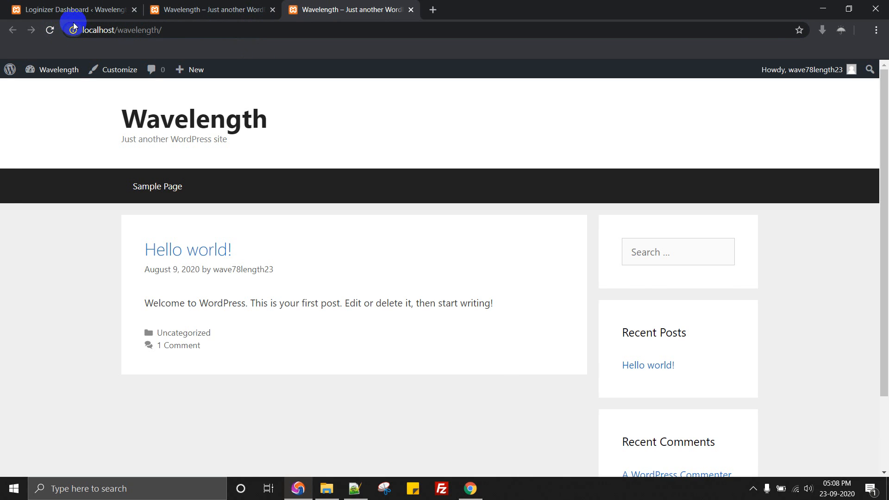
- From the dashboard tab, go to Plugins and start Add New
{"action": "left_click", "coordinate": [71, 9]}
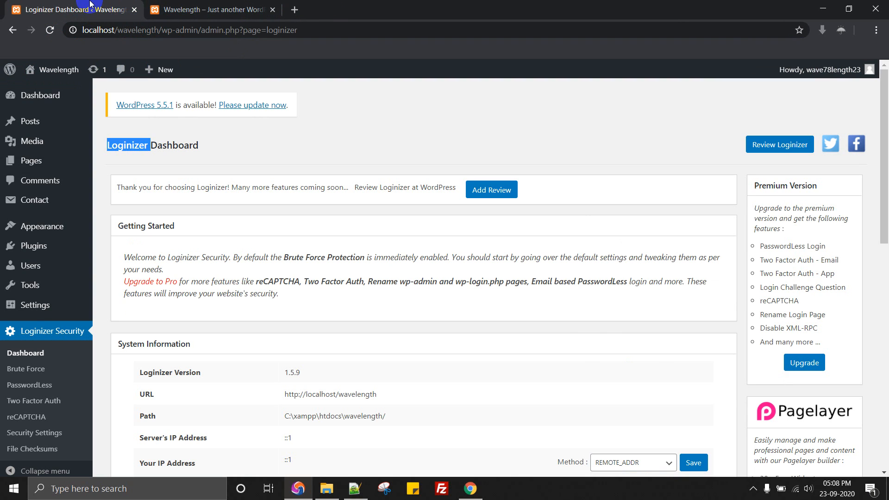
{"action": "left_click", "coordinate": [210, 10]}
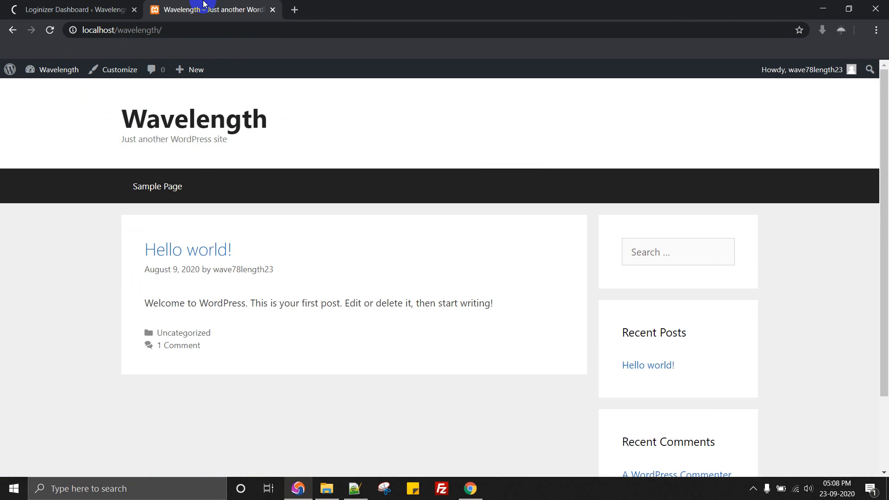
{"action": "left_click", "coordinate": [74, 9]}
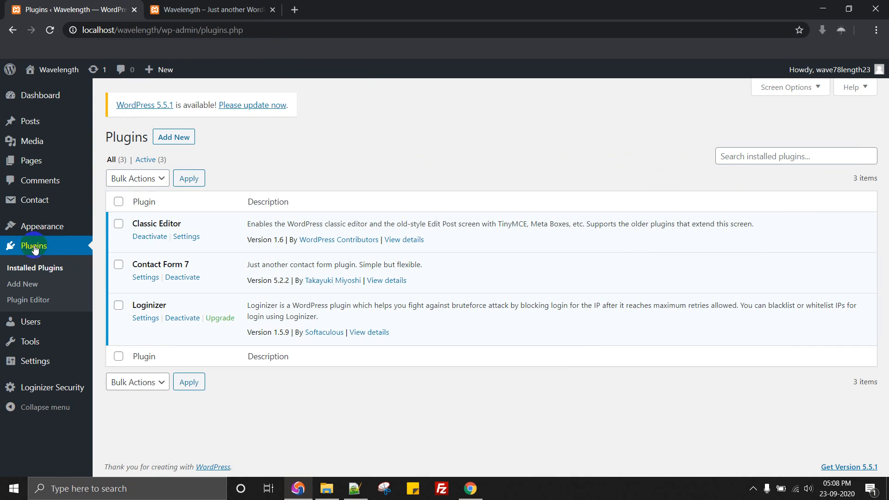
{"action": "left_click", "coordinate": [174, 137]}
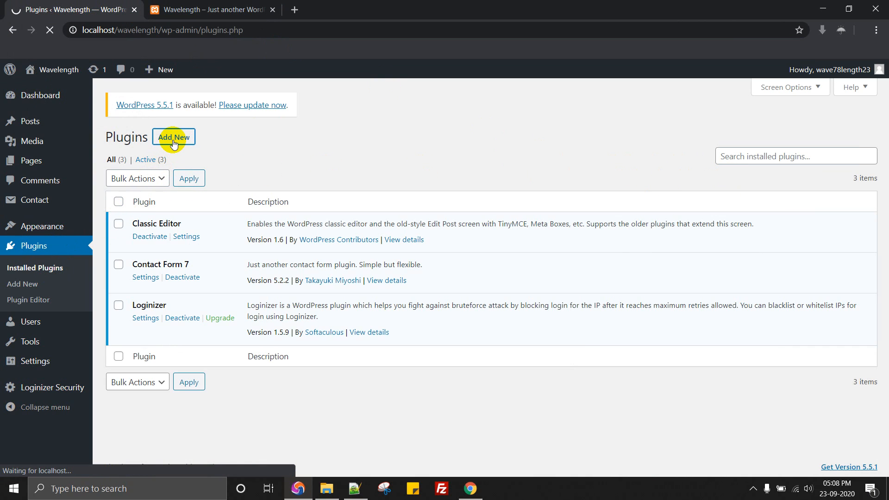
{"action": "left_click", "coordinate": [173, 137]}
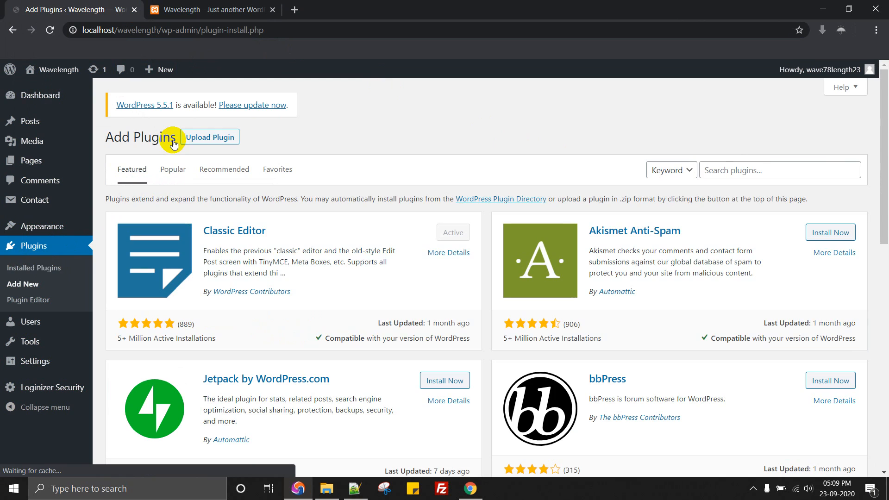
- Search for 'WP Force SSL' and install the WP Force SSL & HTTPS Redirect plugin
{"action": "type", "text": "WP Force SSL"}
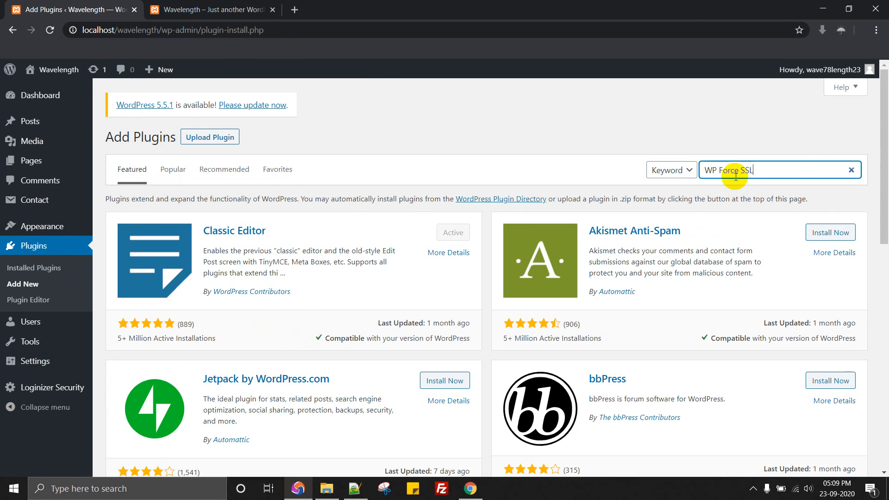
{"action": "key", "text": "Enter"}
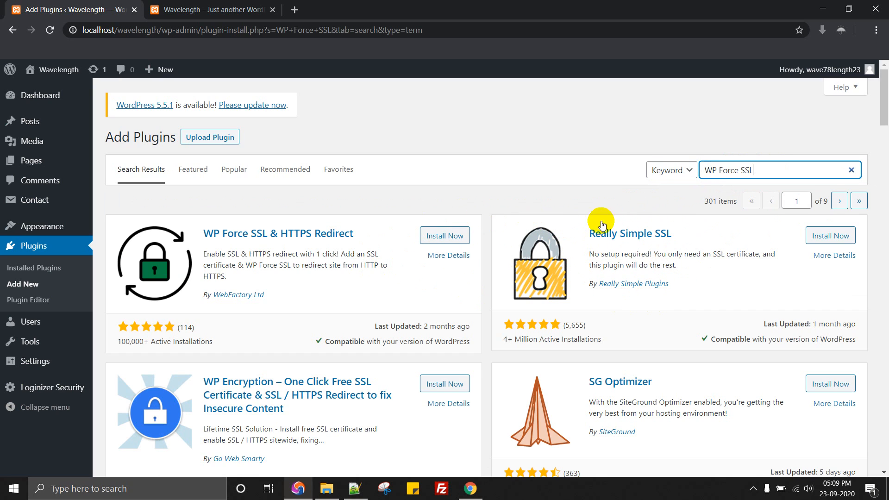
{"action": "mouse_move", "coordinate": [613, 282]}
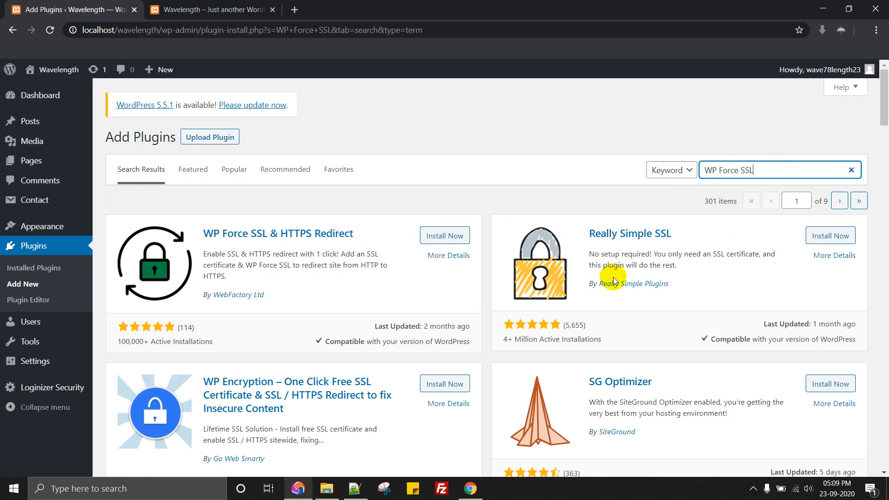
{"action": "mouse_move", "coordinate": [676, 226]}
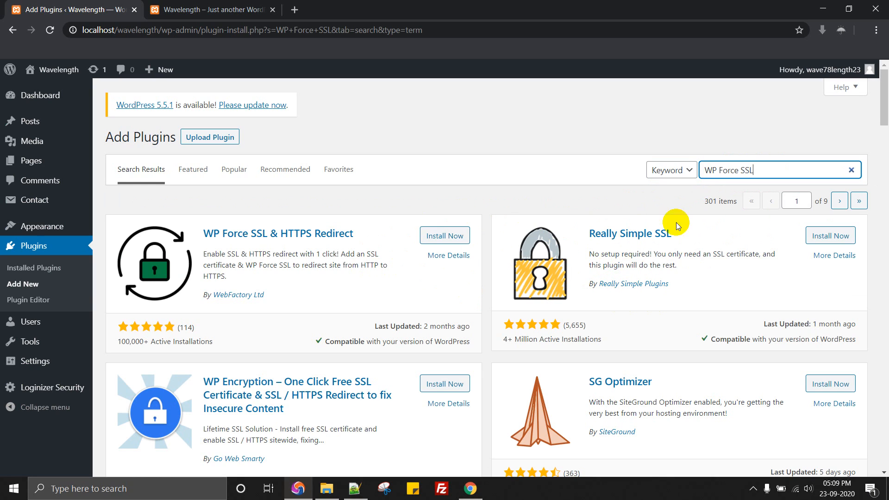
{"action": "mouse_move", "coordinate": [346, 233]}
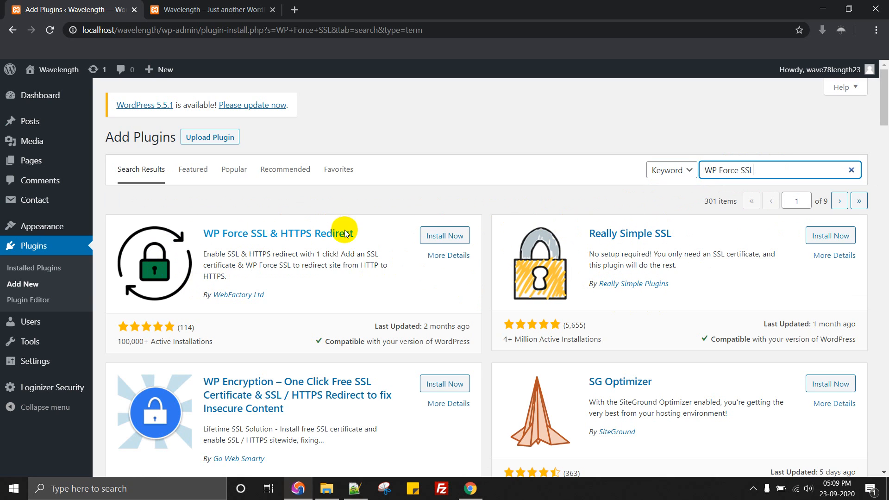
{"action": "double_click", "coordinate": [278, 234]}
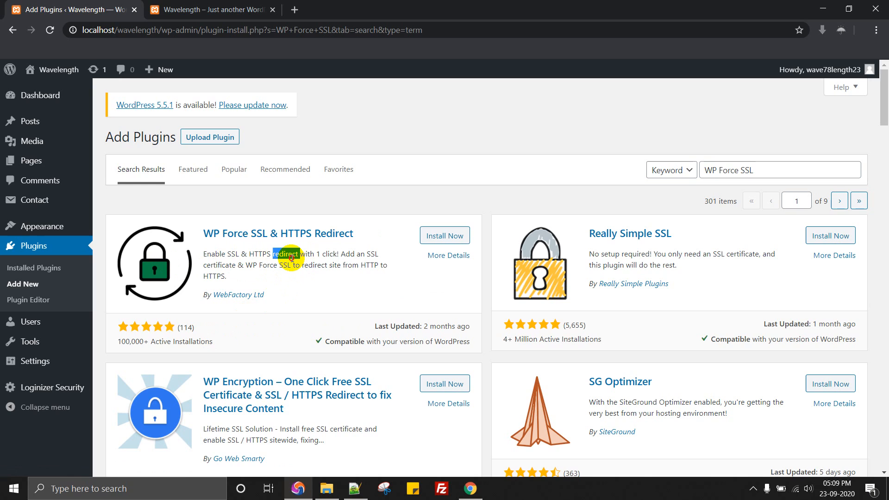
{"action": "left_click", "coordinate": [445, 235]}
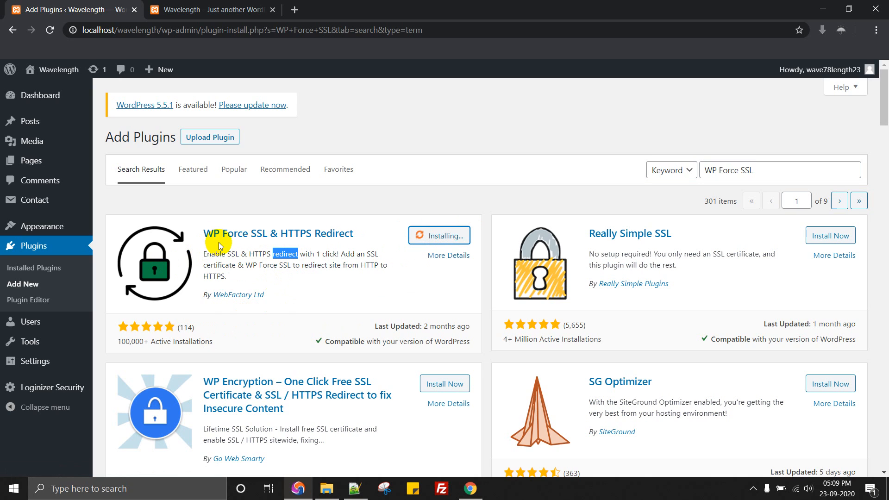
{"action": "mouse_move", "coordinate": [549, 332]}
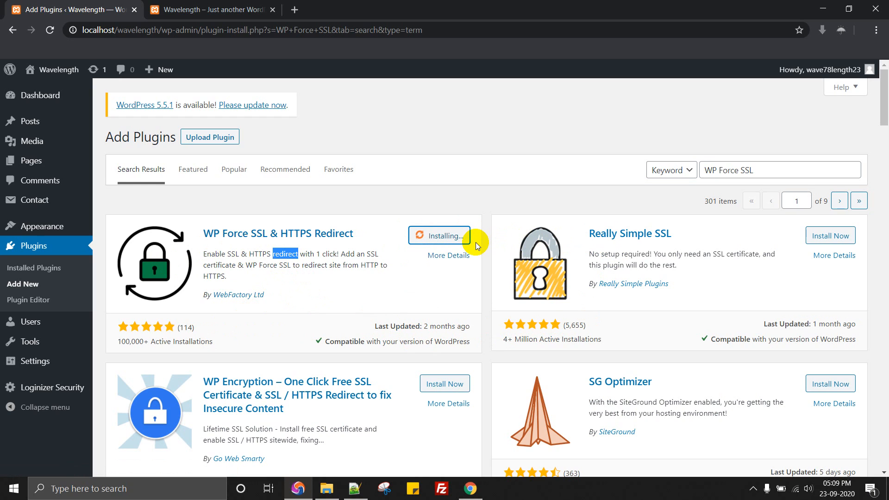
{"action": "mouse_move", "coordinate": [603, 238]}
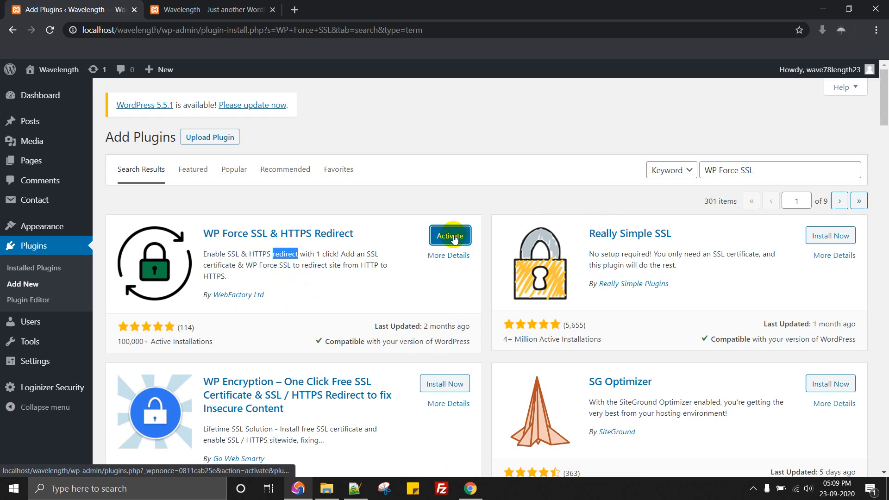
- Activate the plugin and return to its WP Force SSL settings page
{"action": "left_click", "coordinate": [450, 236]}
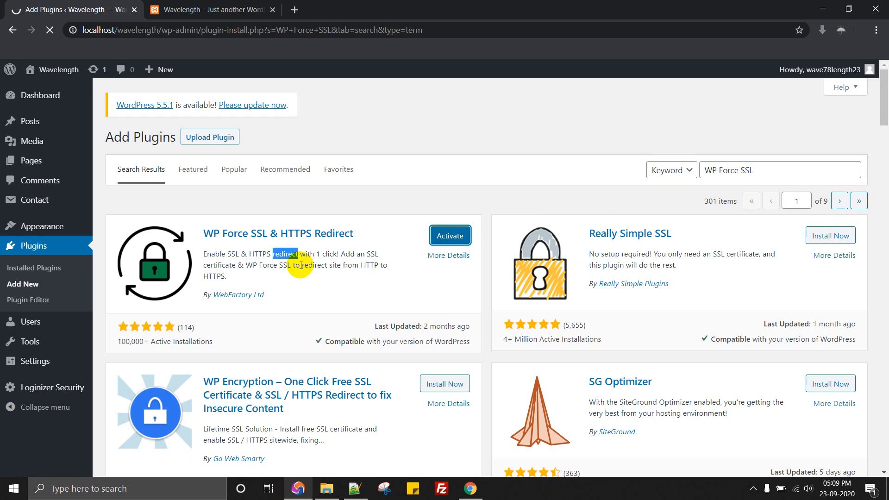
{"action": "left_click", "coordinate": [211, 9]}
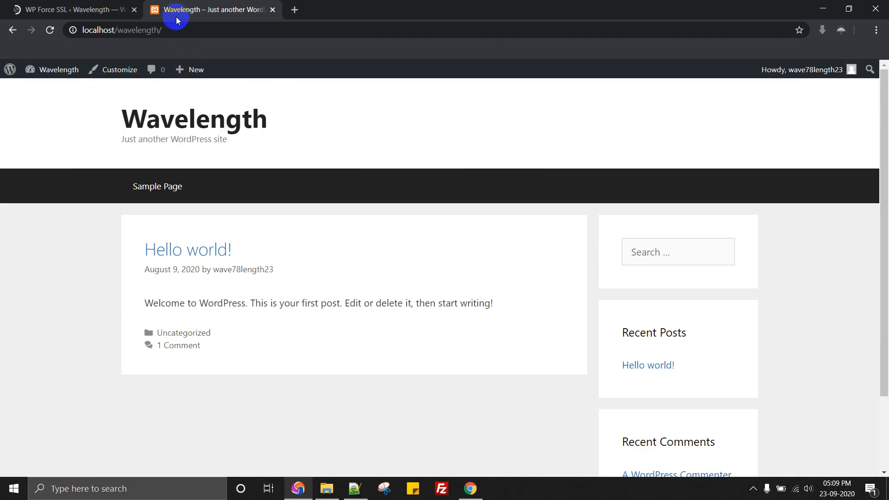
{"action": "left_click", "coordinate": [153, 30]}
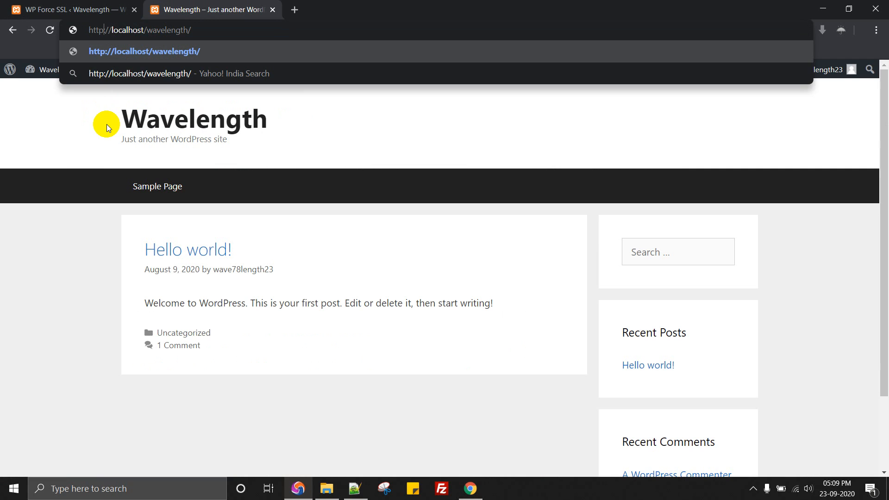
{"action": "left_click", "coordinate": [68, 9]}
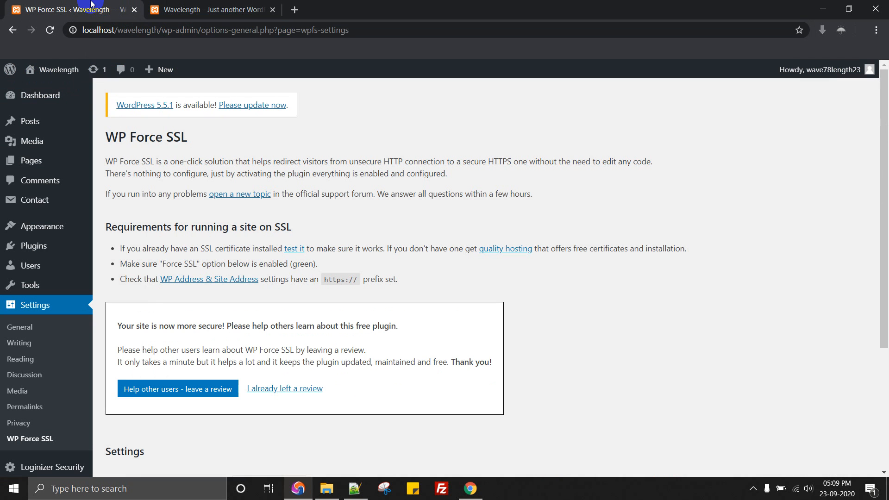
- Keep Force SSL on, switch HSTS to ON and save the settings
{"action": "scroll", "scroll_direction": "down", "scroll_amount": 3}
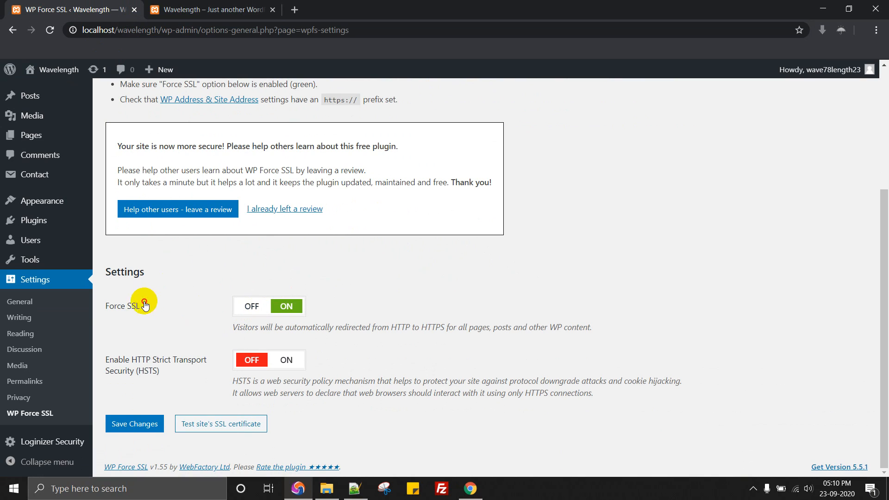
{"action": "double_click", "coordinate": [121, 306]}
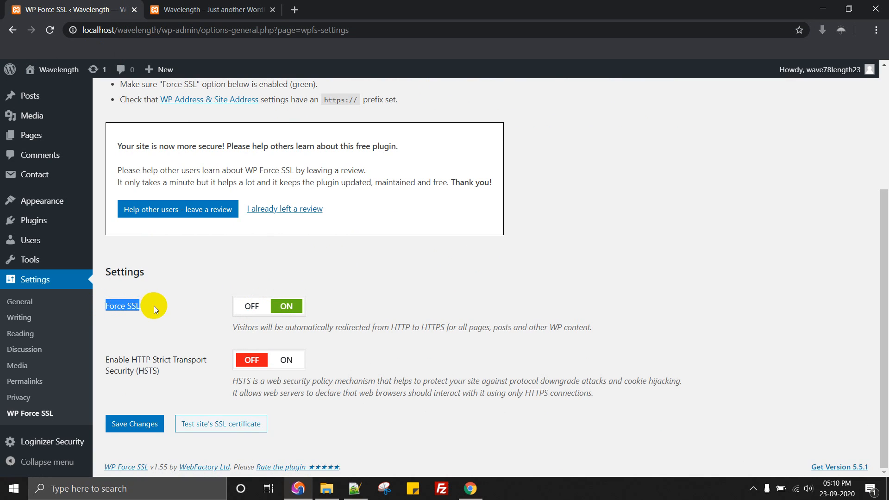
{"action": "mouse_move", "coordinate": [145, 357]}
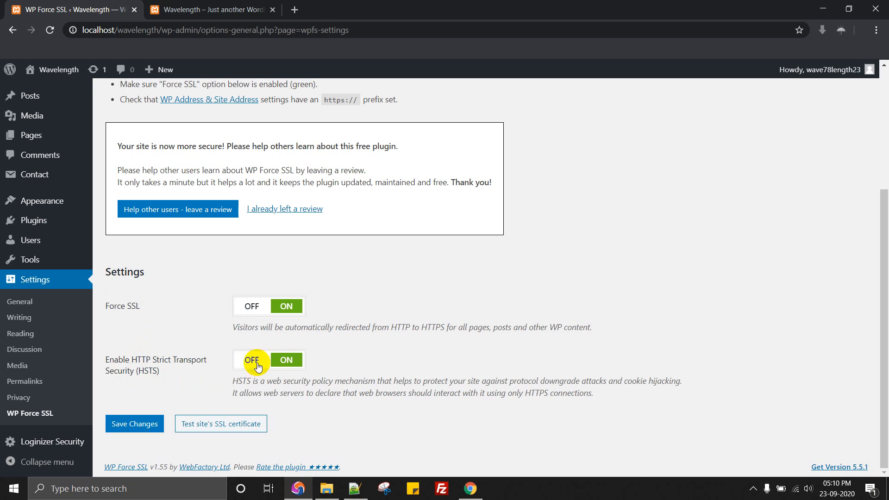
{"action": "left_click", "coordinate": [286, 360]}
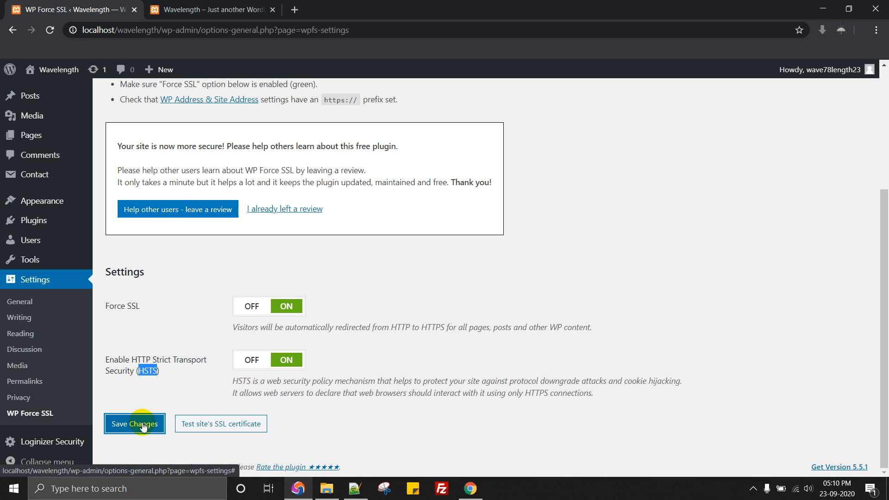
{"action": "left_click", "coordinate": [135, 423]}
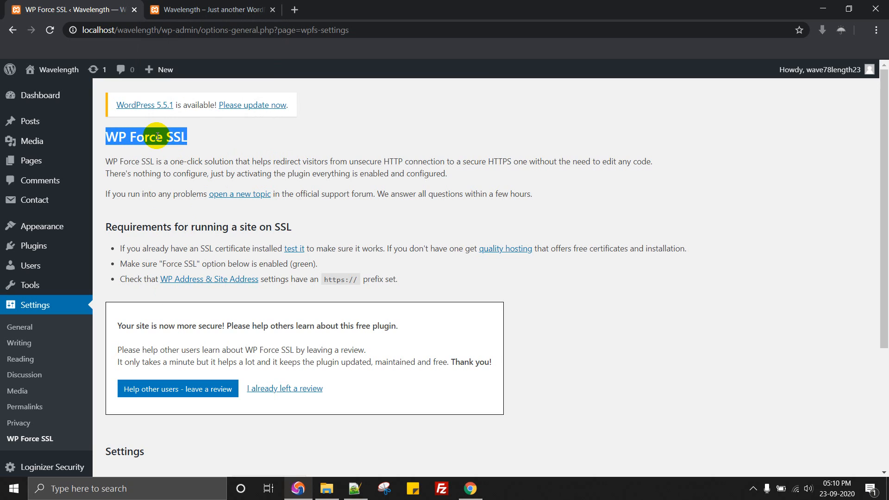
{"action": "left_click", "coordinate": [211, 10]}
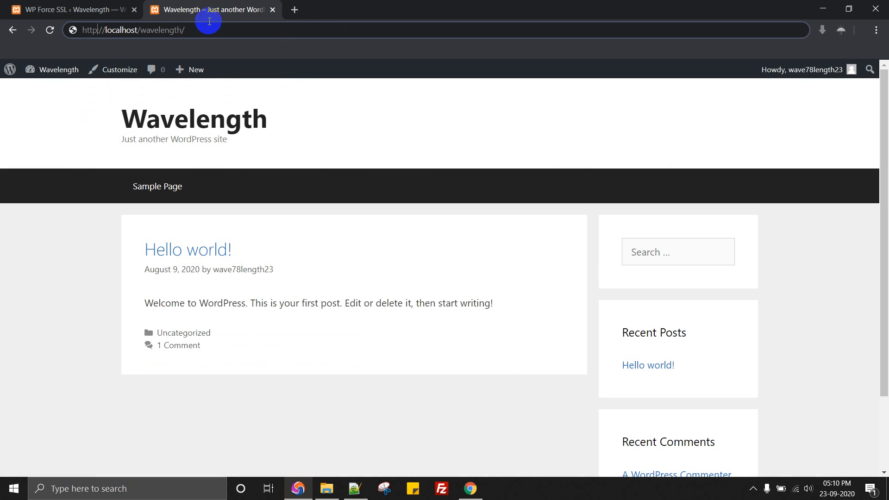
{"action": "mouse_move", "coordinate": [146, 123]}
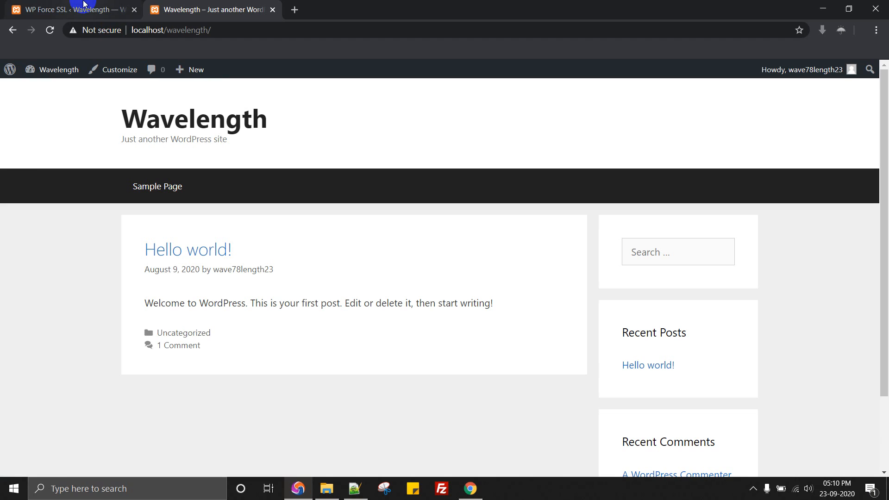
{"action": "left_click", "coordinate": [170, 29]}
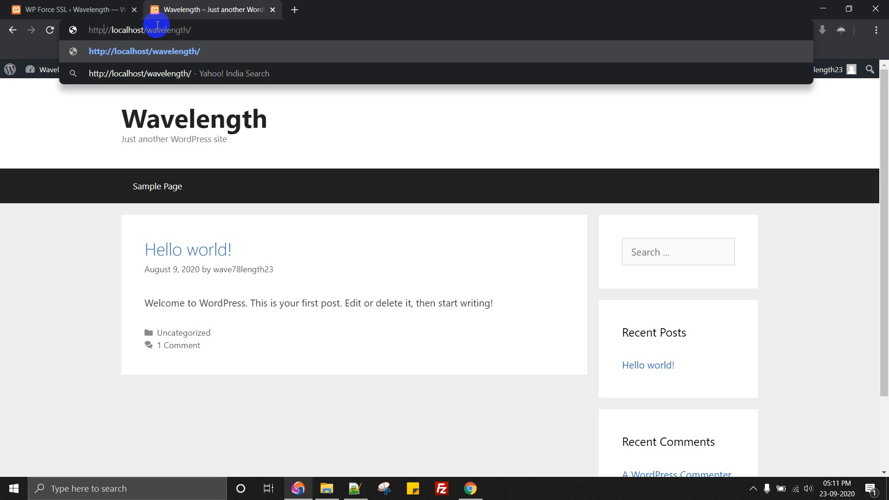
{"action": "mouse_move", "coordinate": [112, 30]}
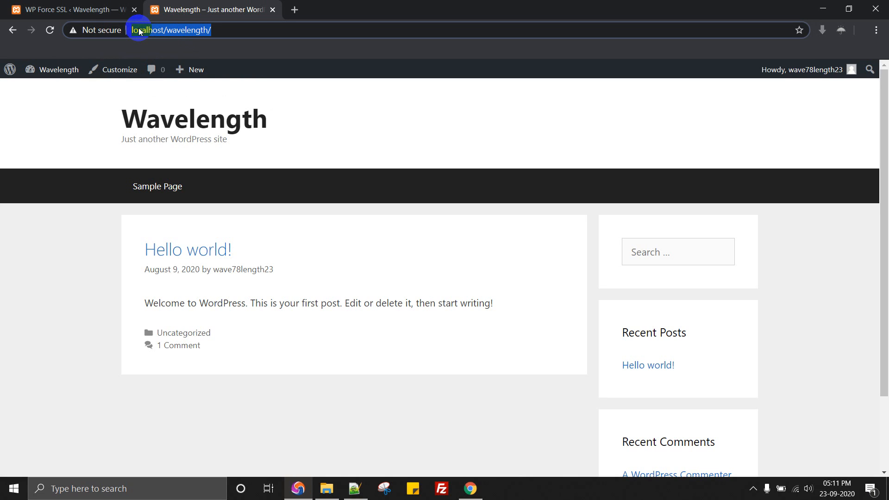
{"action": "type", "text": "https://localhost/wavelength/"}
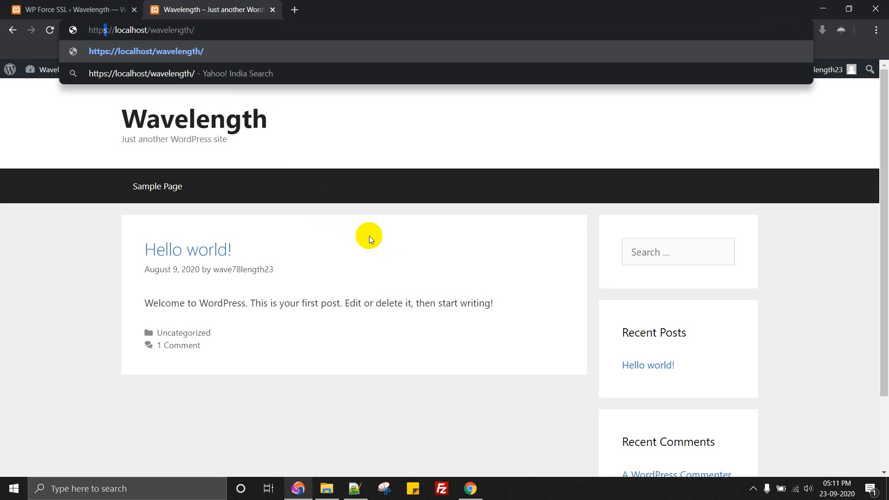
{"action": "mouse_move", "coordinate": [373, 249]}
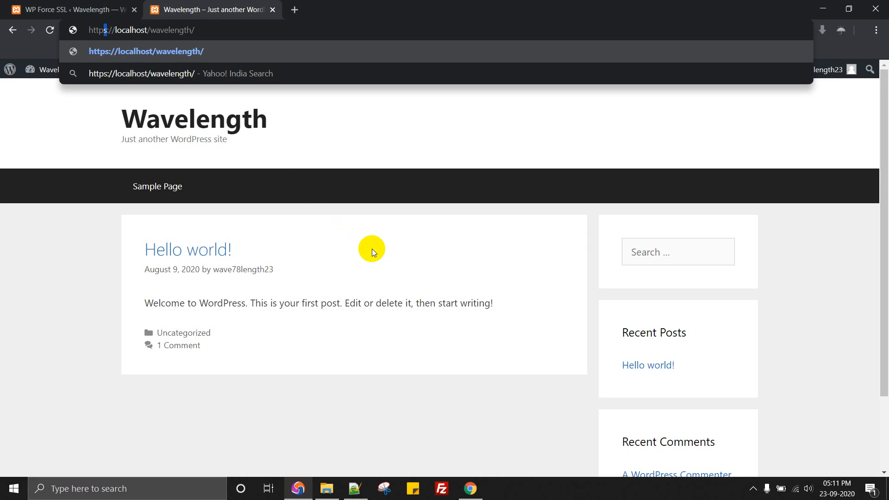